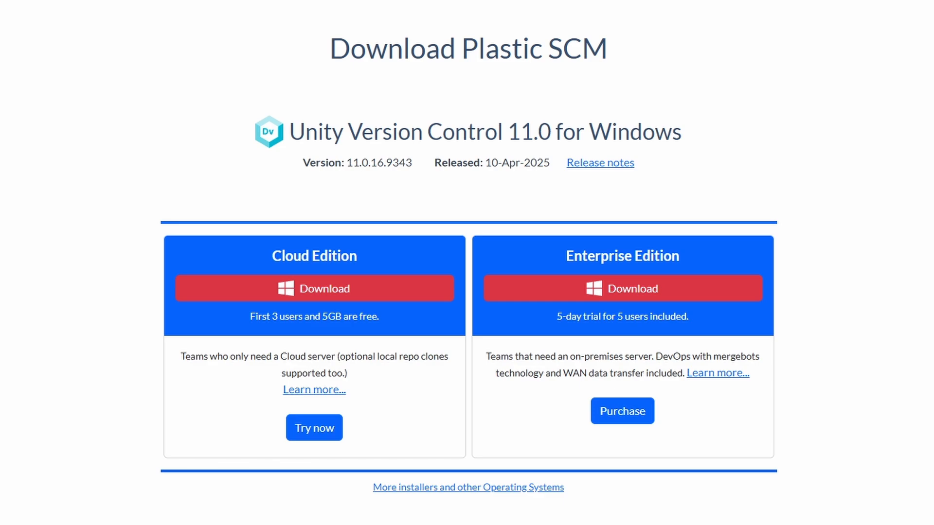
pyautogui.moveTo(313, 289)
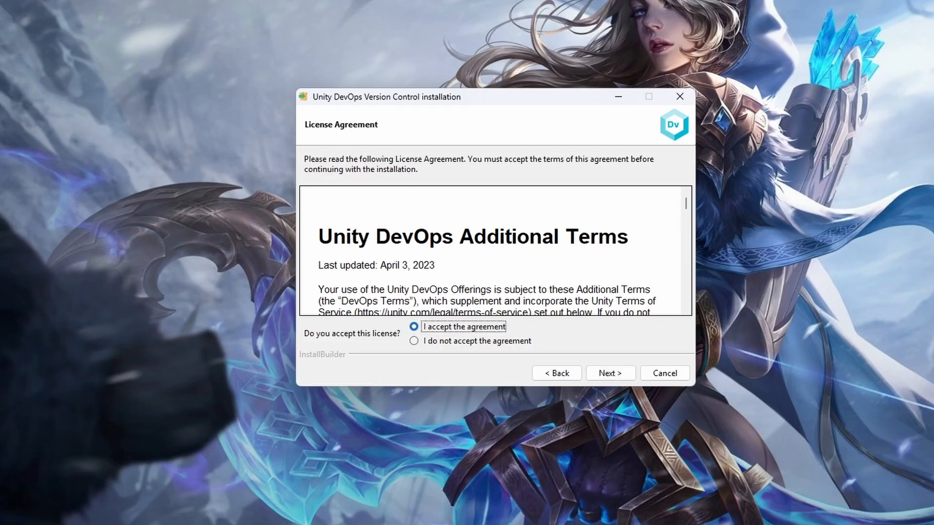
# Accept the license and install into the default C:\Program Files\PlasticSCM5 folder.
pyautogui.click(608, 373)
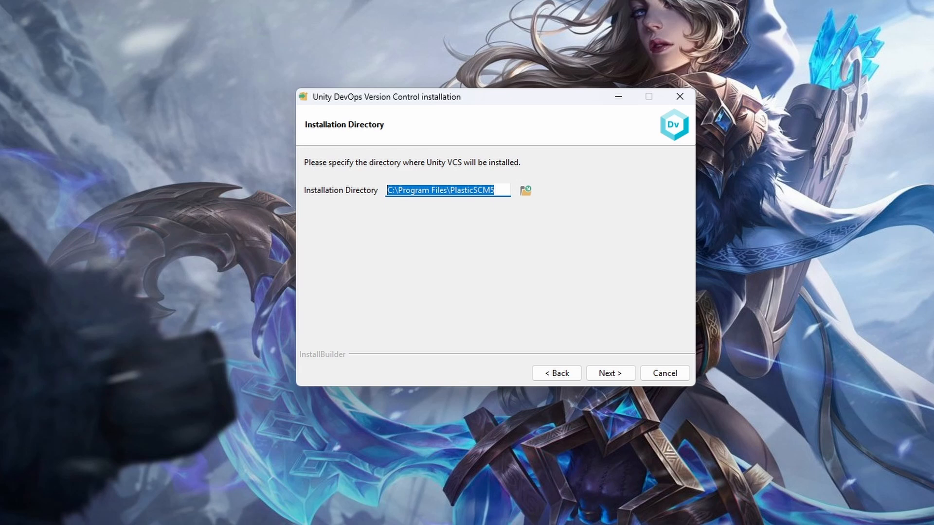
pyautogui.click(609, 373)
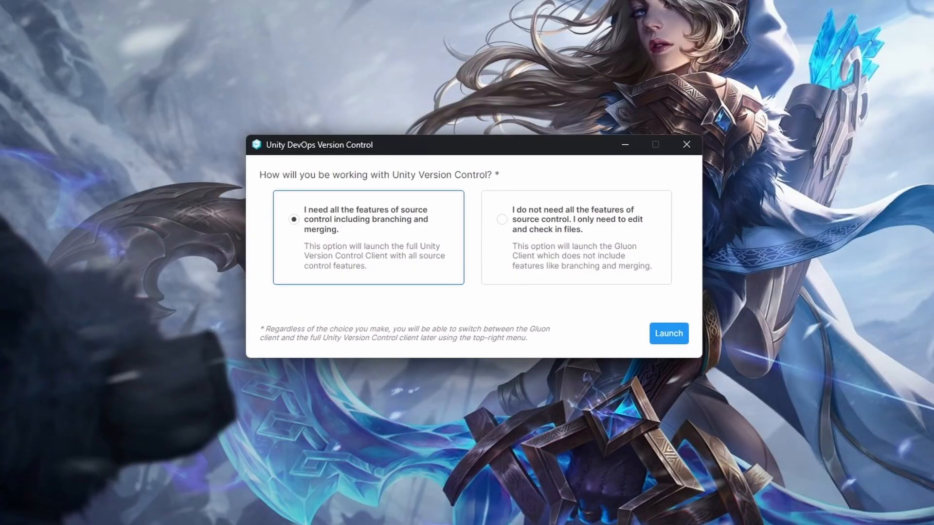
# Choose the full client with branching and merging and launch it.
pyautogui.click(293, 220)
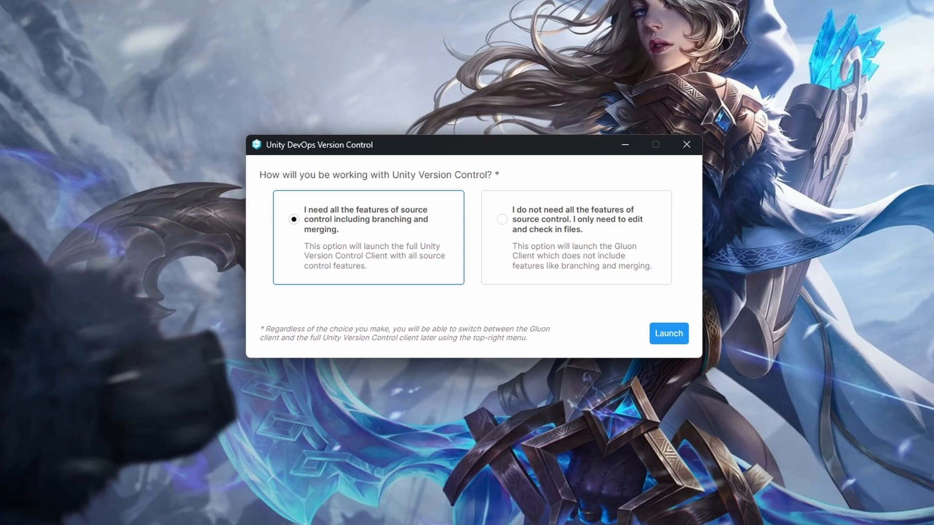
pyautogui.click(668, 333)
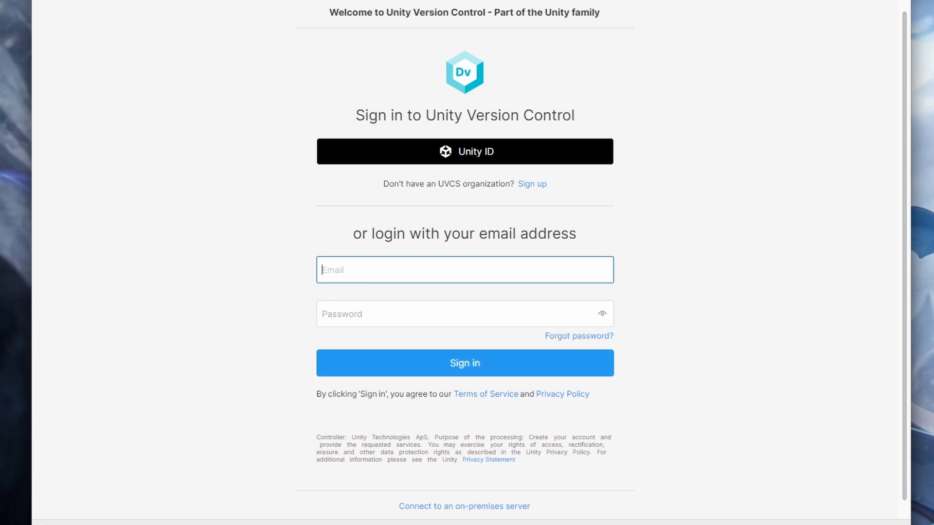
# Sign in with a Unity ID and go to Unity Cloud from the account menu.
pyautogui.click(158, 111)
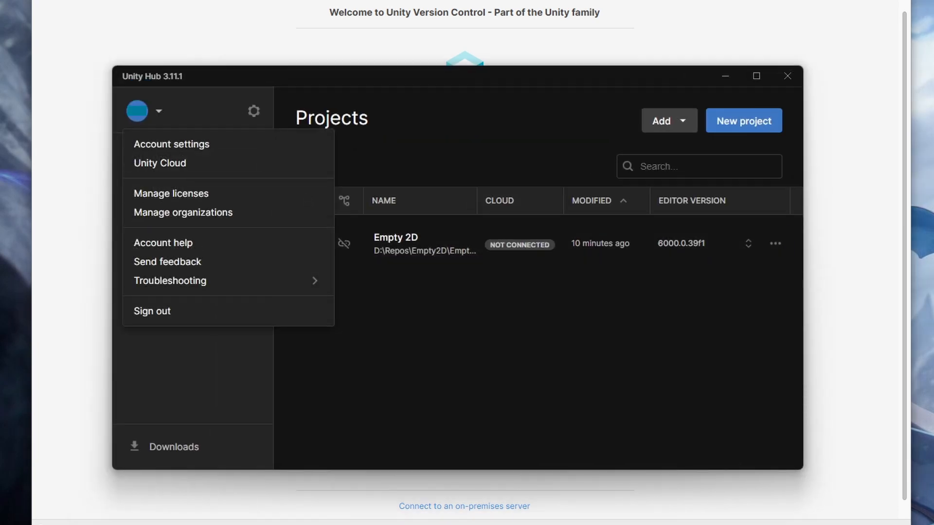
pyautogui.click(152, 311)
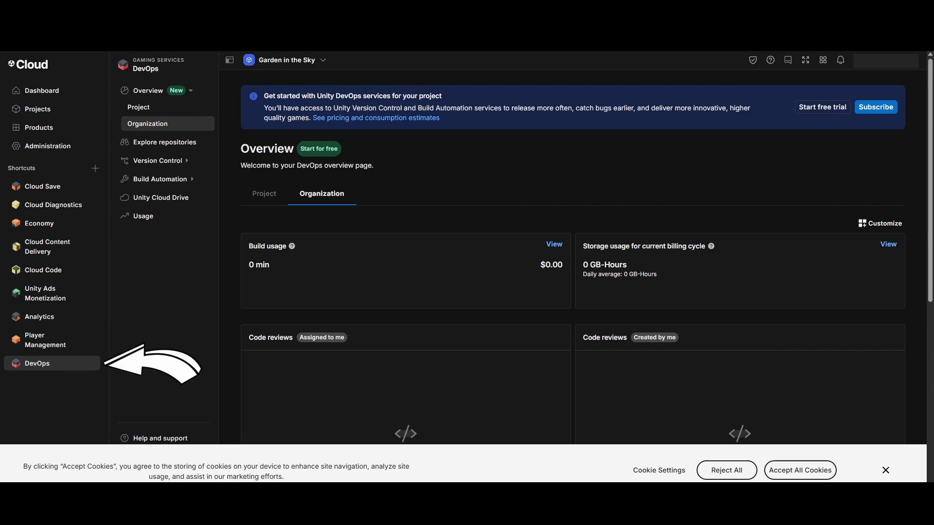
# Subscribe Playground to Unity DevOps and open Version Control Repositories.
pyautogui.click(264, 193)
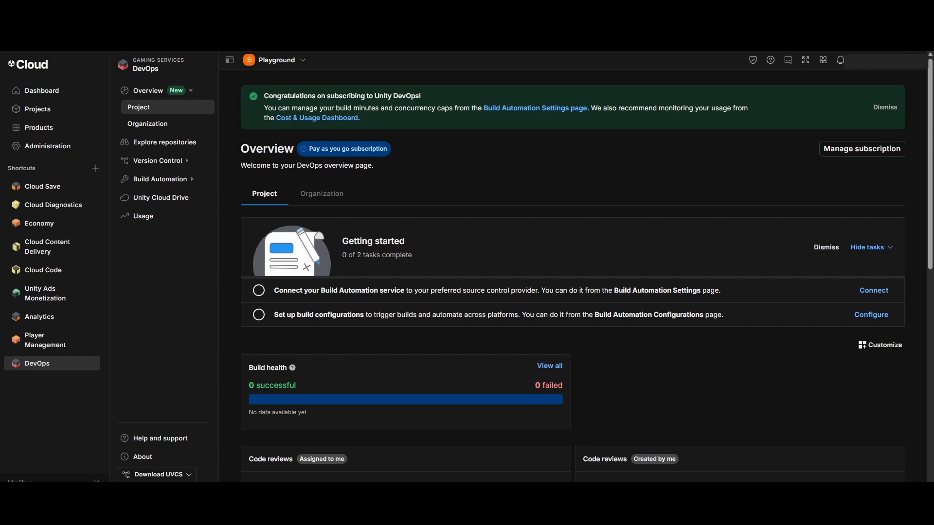
pyautogui.scroll(-3)
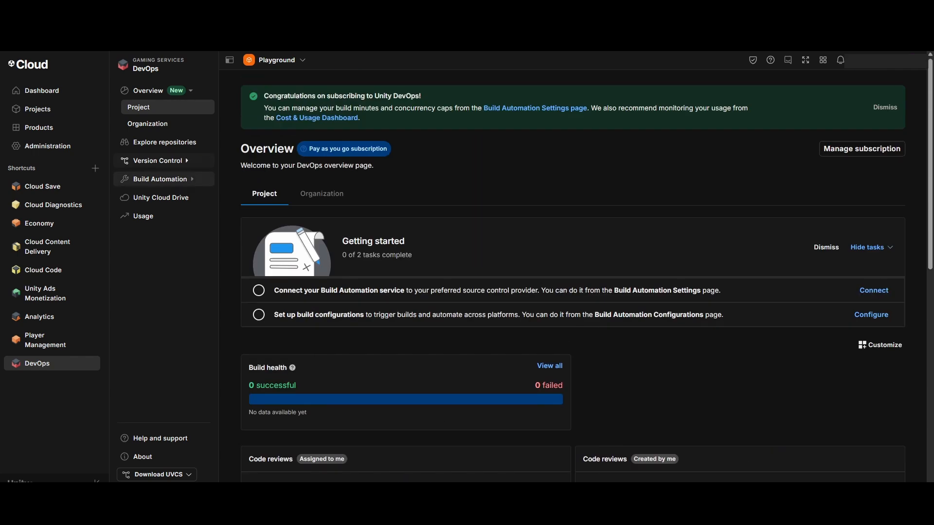
pyautogui.click(158, 161)
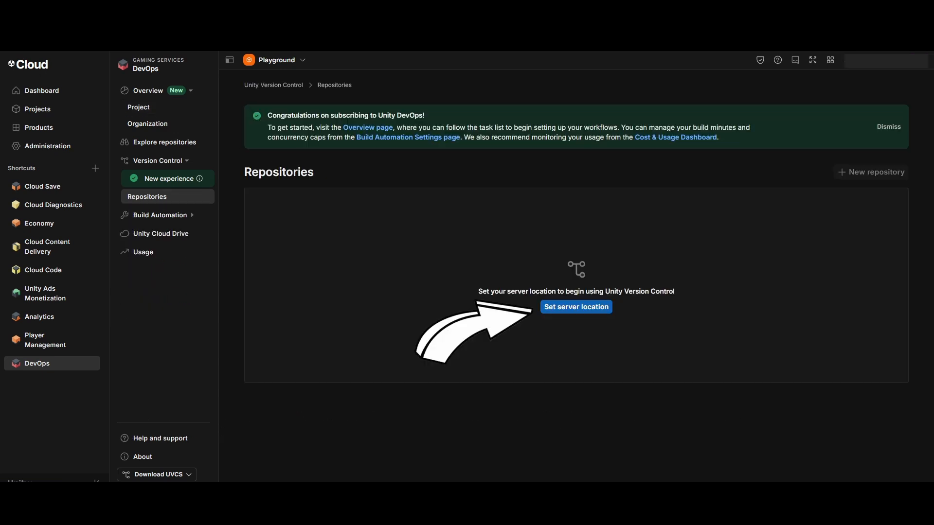
# Confirm Europe West - Netherlands as the server location and reload Repositories.
pyautogui.click(576, 306)
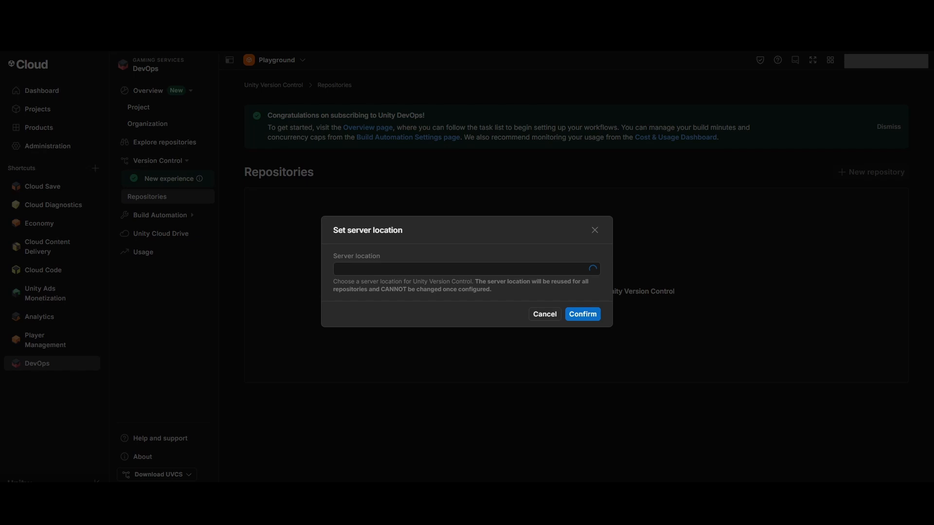
pyautogui.click(466, 269)
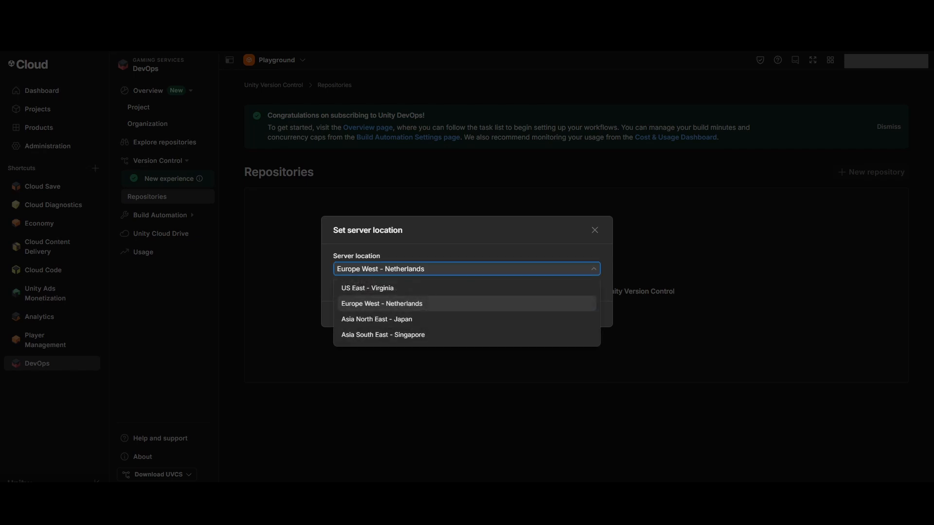
pyautogui.click(380, 303)
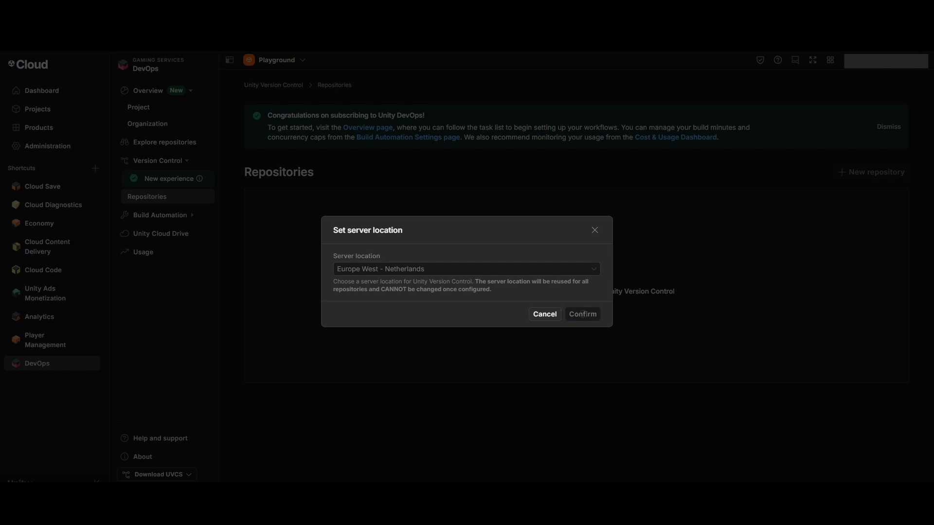
pyautogui.click(581, 313)
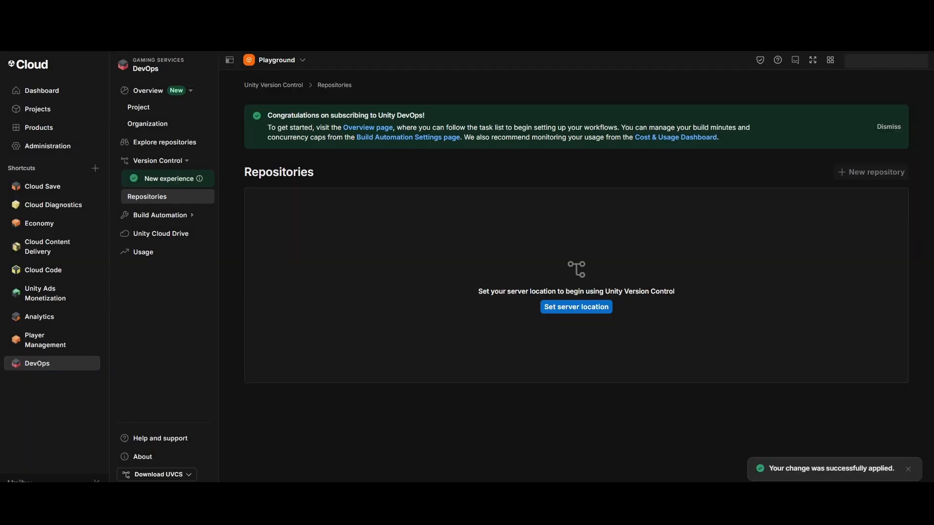
pyautogui.click(575, 307)
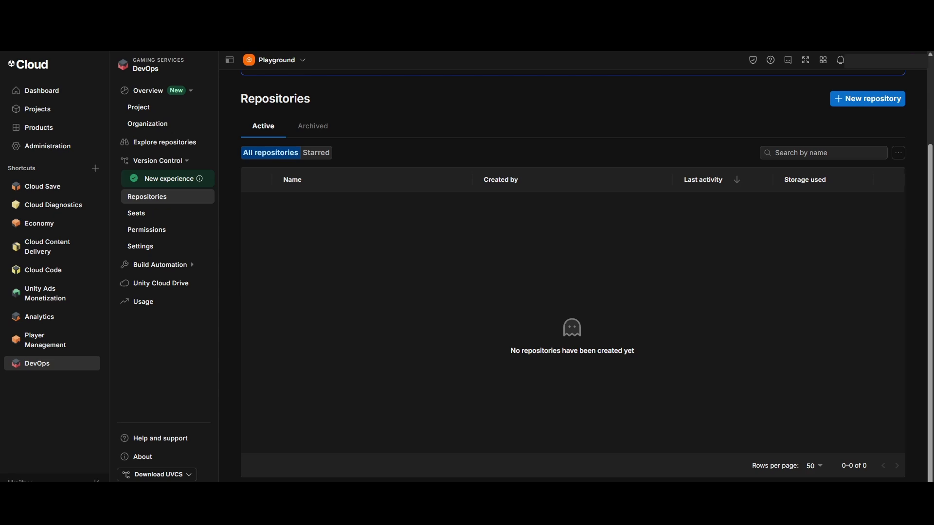
# Create a repository named Playground.
pyautogui.click(866, 99)
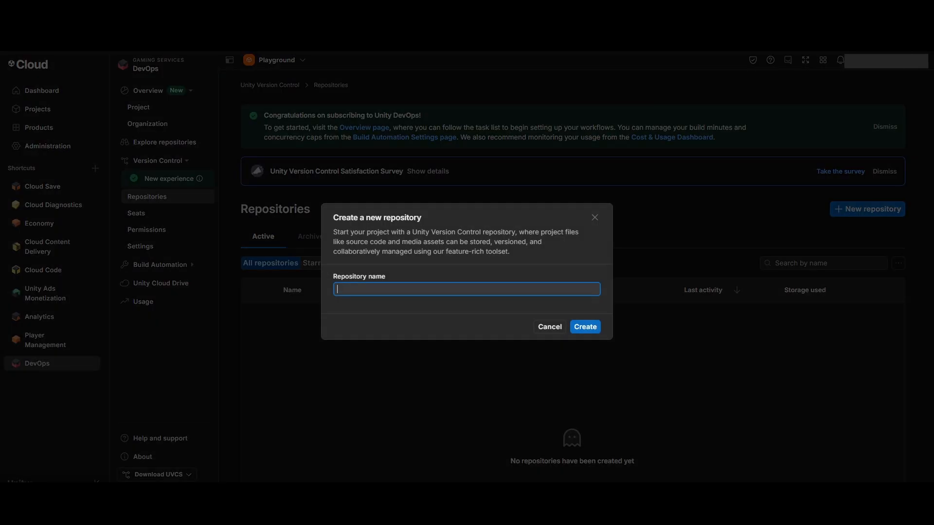
pyautogui.write('Playground')
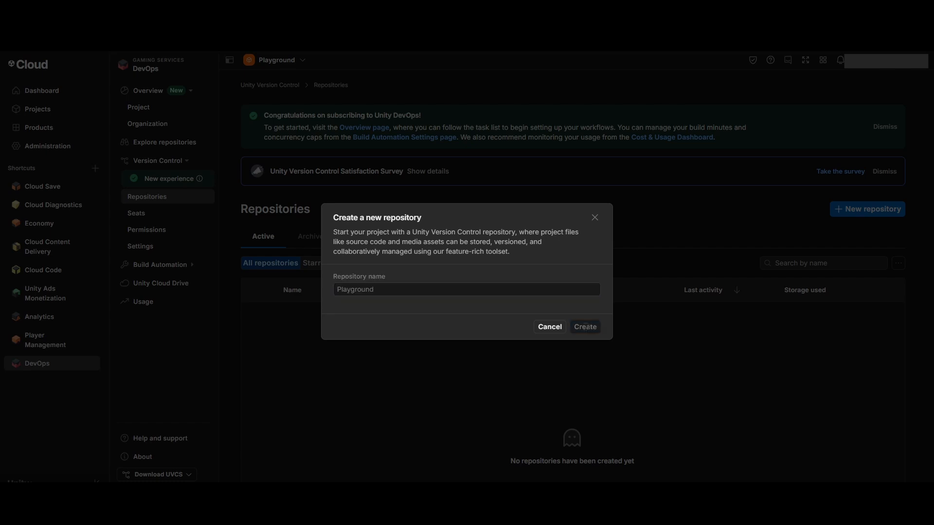
pyautogui.click(583, 326)
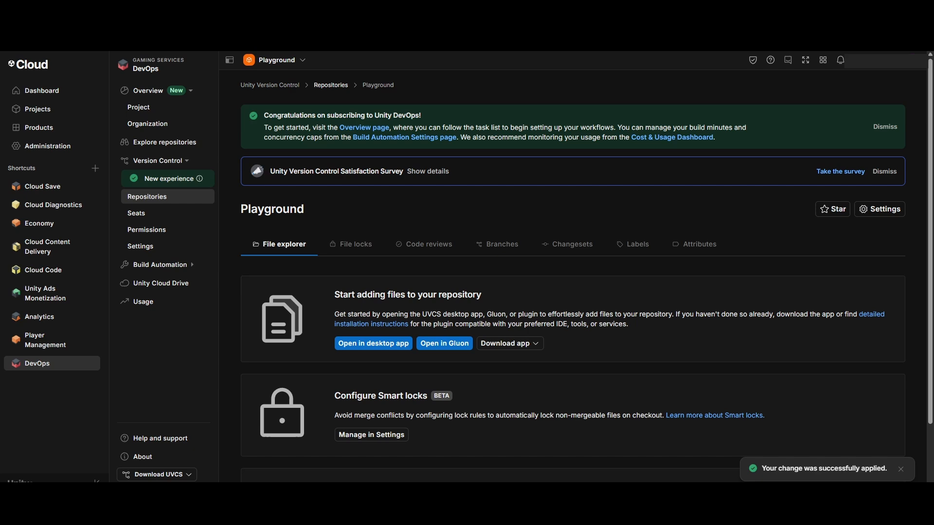
pyautogui.scroll(-3)
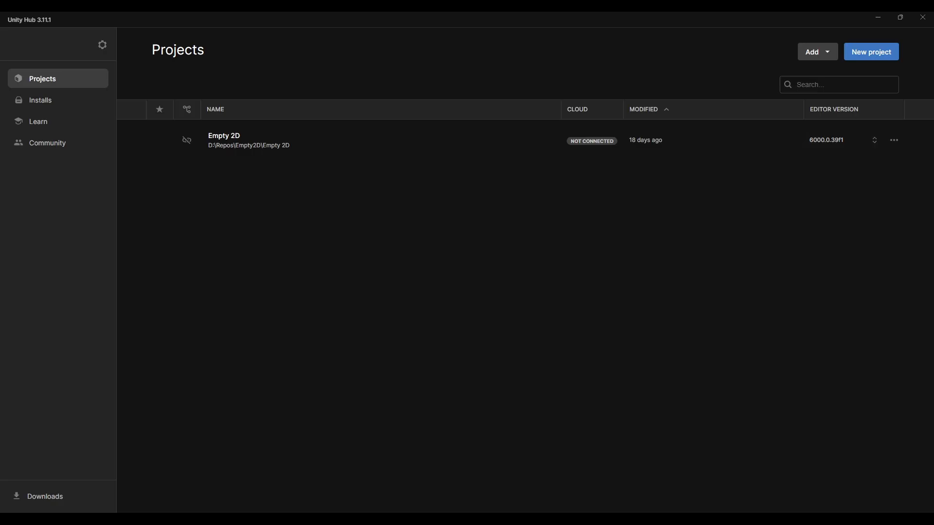
# Create Universal 2D project Repo1 with Use Unity Version Control ticked.
pyautogui.click(870, 52)
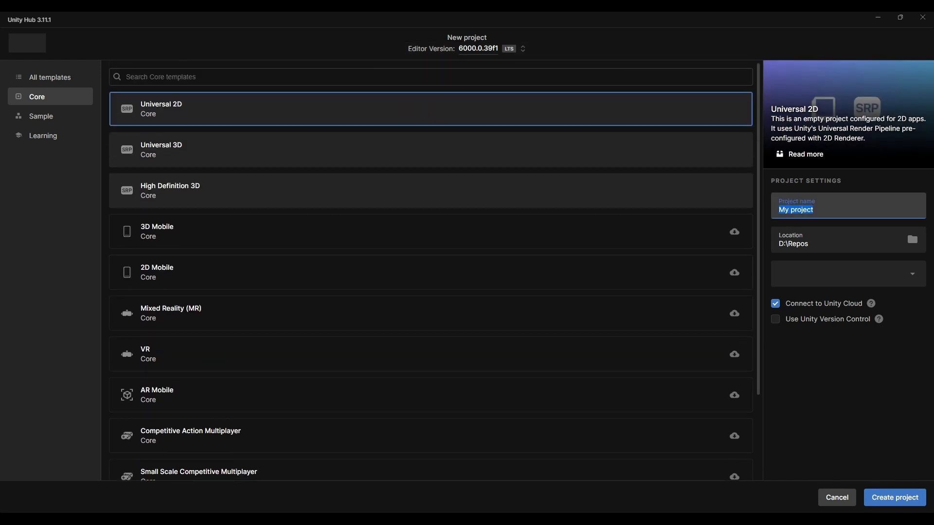
pyautogui.write('Repo1')
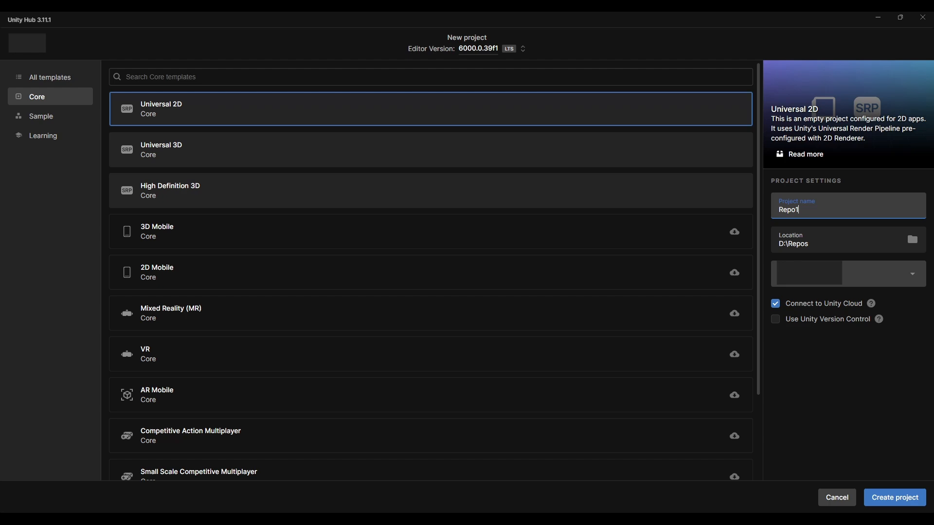
pyautogui.click(774, 319)
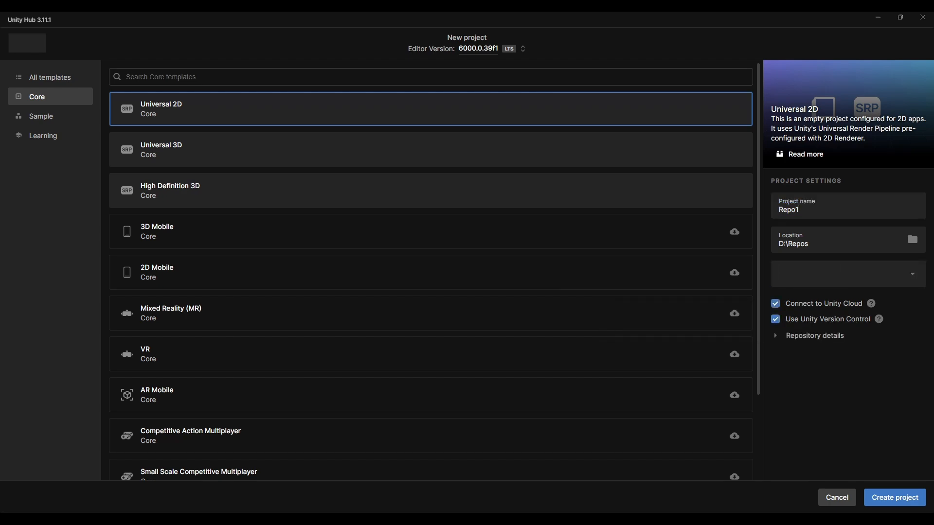
pyautogui.click(893, 497)
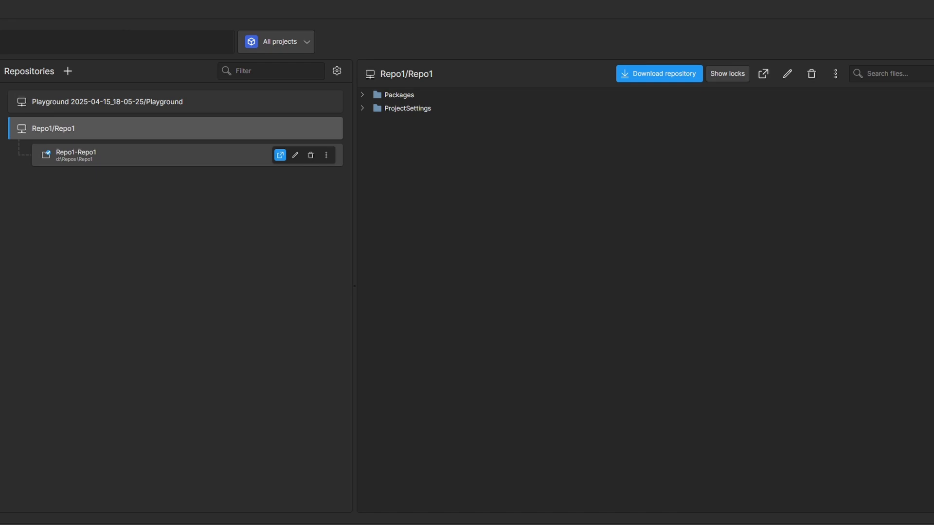
# Expand Repo1's Packages folder to show manifest.json and packages-lock.json.
pyautogui.click(362, 95)
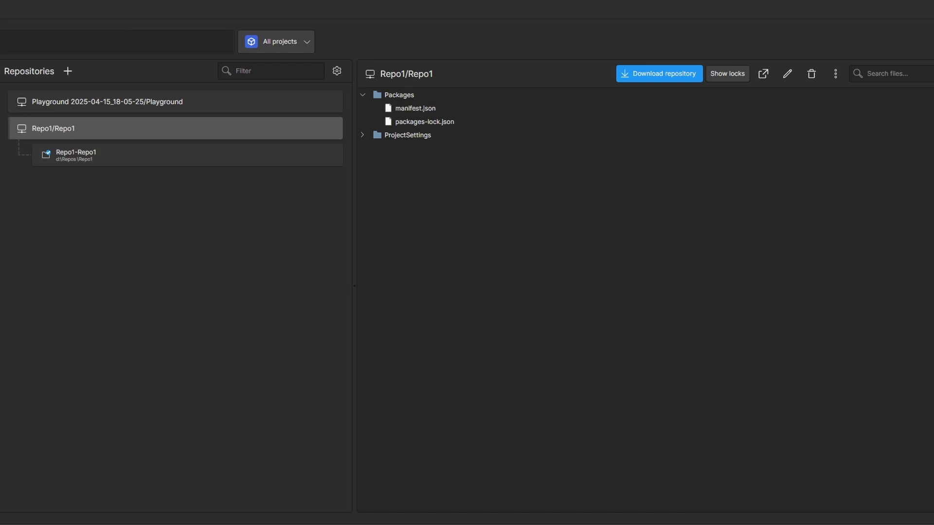
pyautogui.click(362, 135)
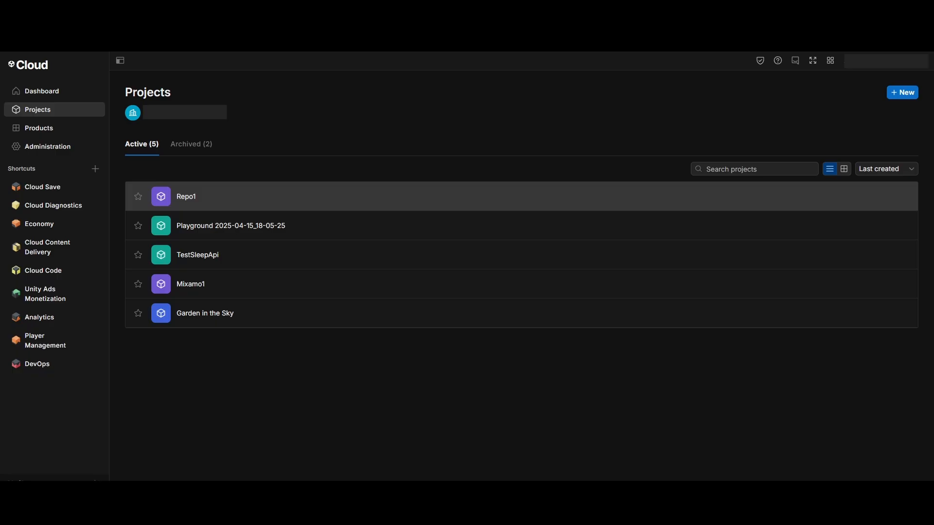
# Open Repo1's DevOps Version Control repositories, showing the Repo1 repository.
pyautogui.click(185, 196)
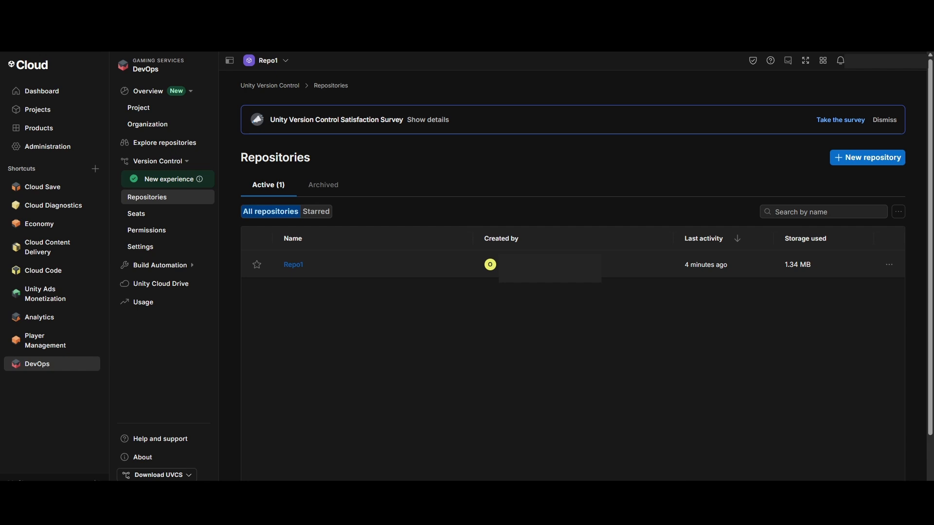
pyautogui.click(293, 264)
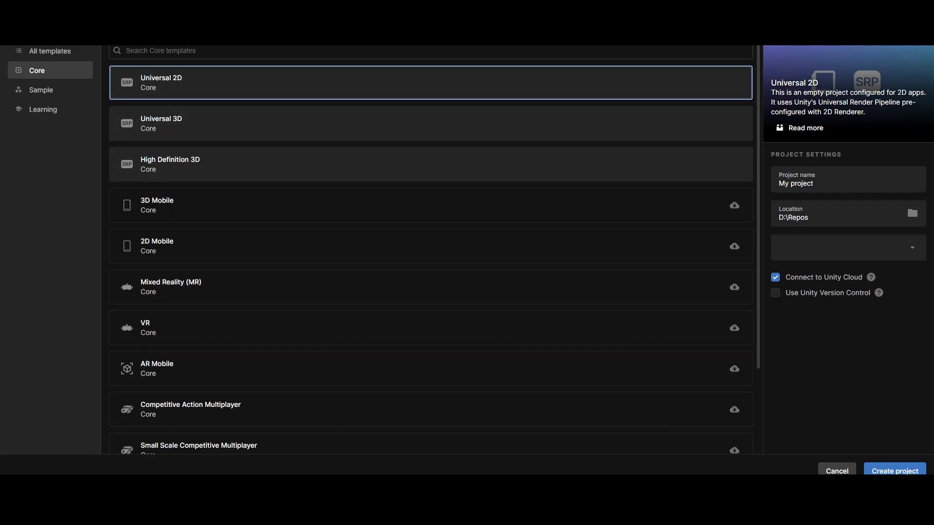
# Untick Connect to Unity Cloud and name the new project Repo2.
pyautogui.click(775, 277)
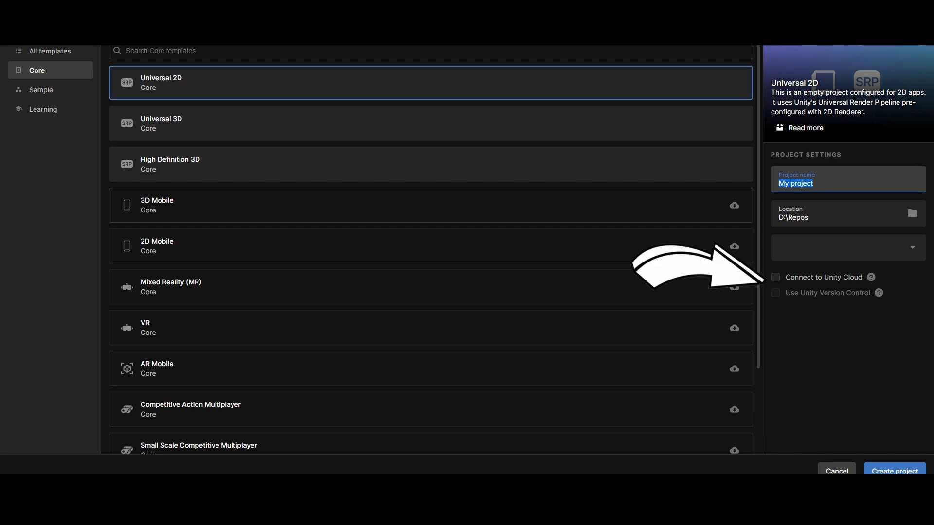
pyautogui.write('Repo2')
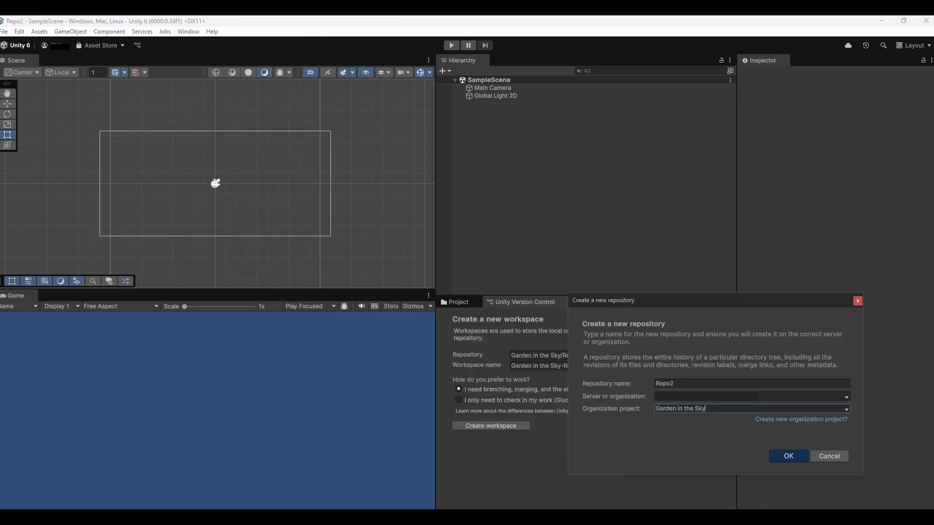
# Make a new Repo2 organization project in the browser and create the Repo2 repository under it.
pyautogui.click(845, 408)
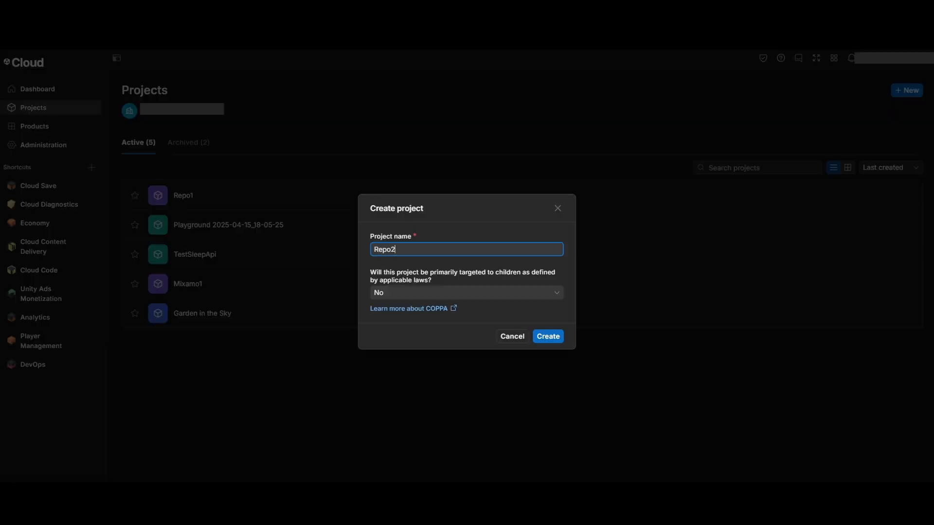
pyautogui.click(546, 336)
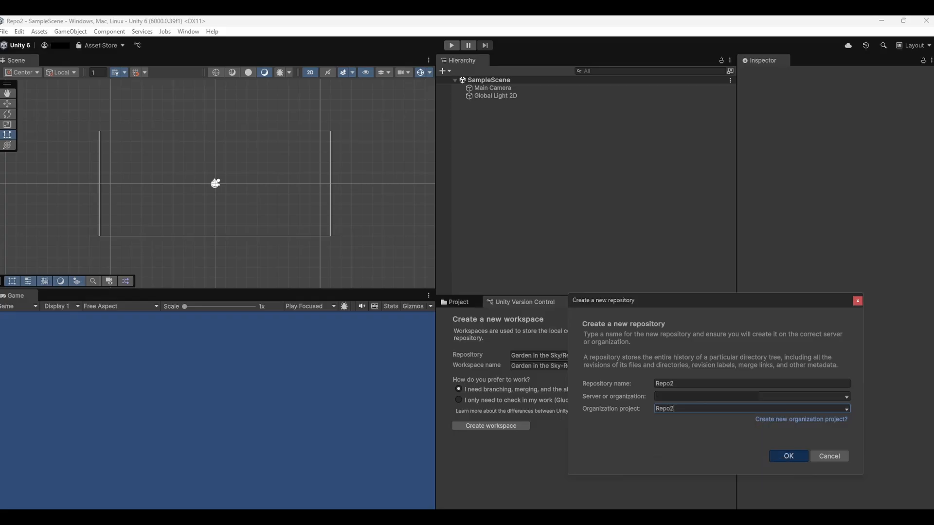
pyautogui.click(787, 456)
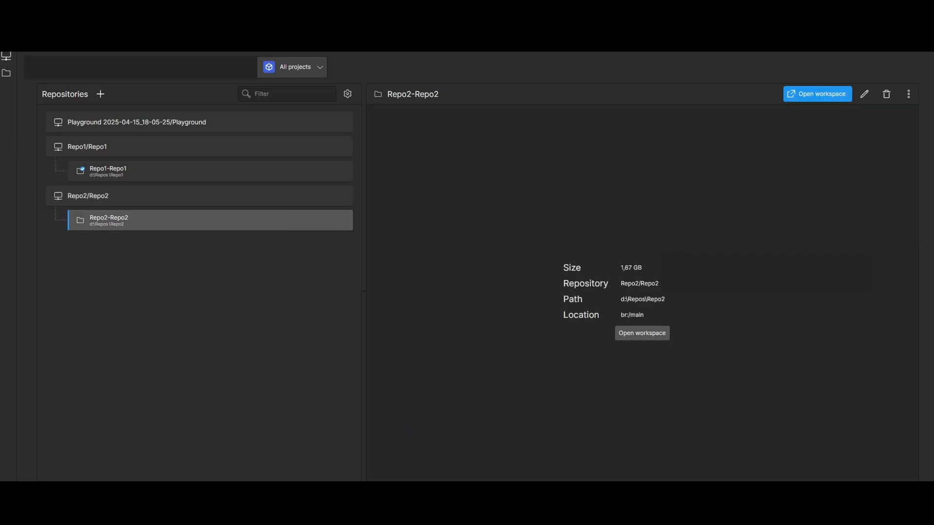
# Select the Repo2-Repo2 workspace at d:\Repos\Repo2 to view its details.
pyautogui.click(817, 93)
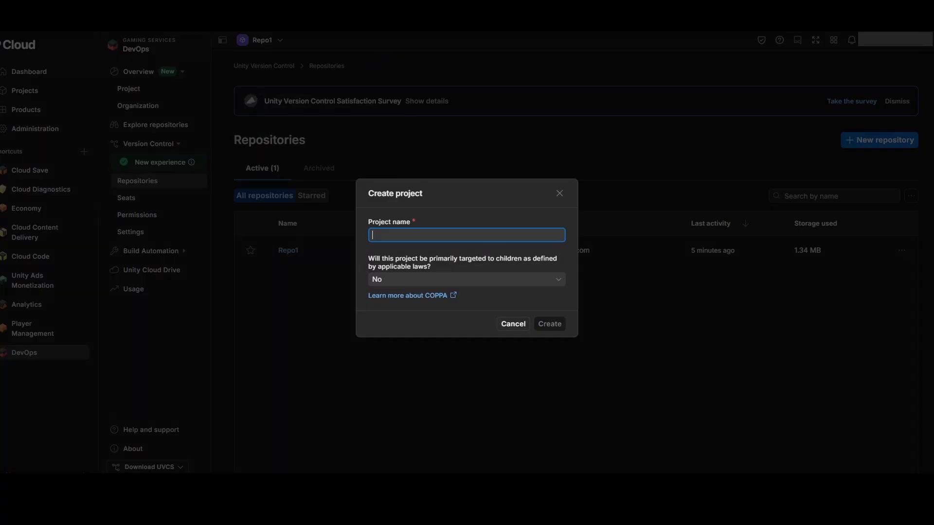
# Enter 'Repo3' as the project name and create the cloud project.
pyautogui.write('Repo3')
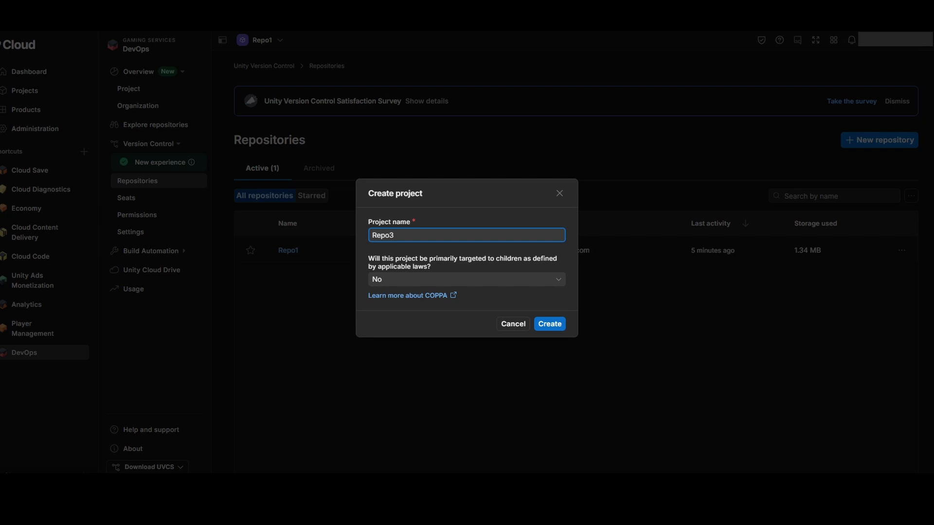
pyautogui.click(548, 323)
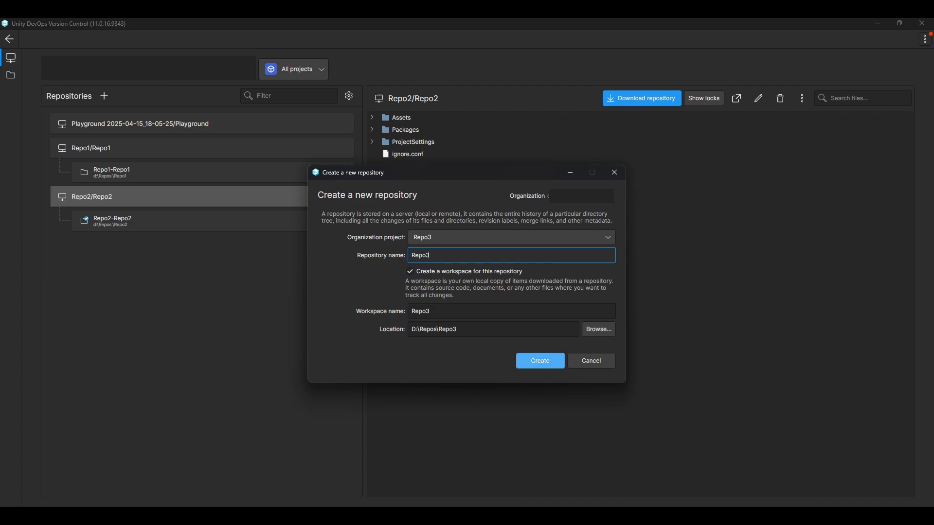
# Create the Repo3/Repo3 repository with a Repo3 workspace at D:\Repos\Repo3.
pyautogui.click(538, 361)
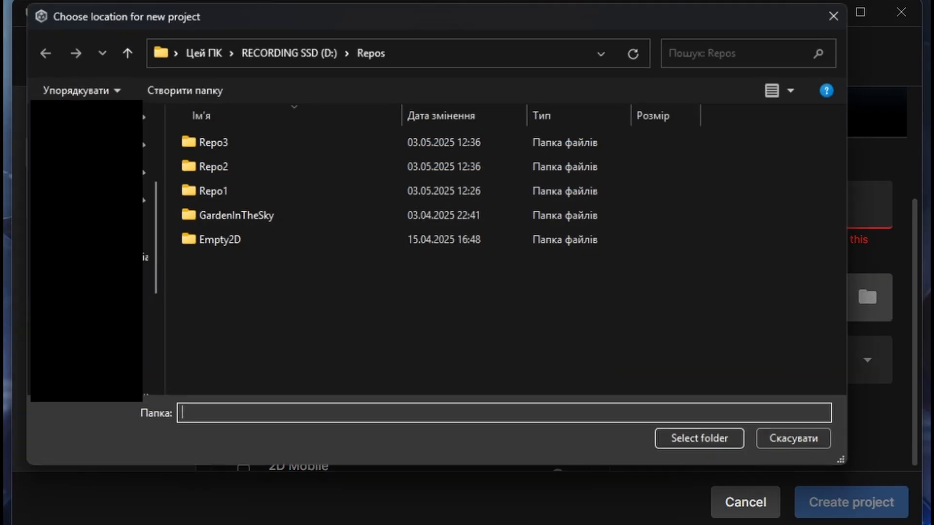
# Choose D:\Repos\Repo3 as the location for the new Repo3 Unity project.
pyautogui.click(207, 142)
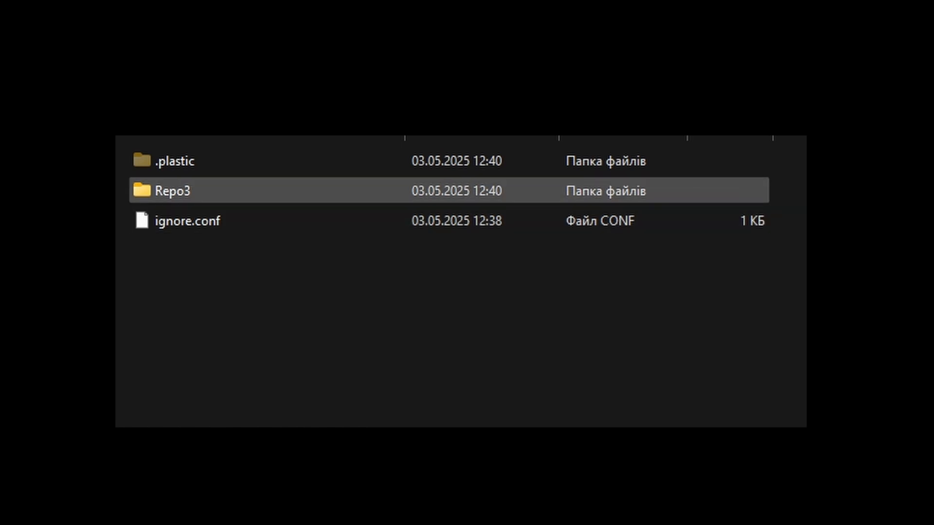
# Open the inner Repo3 project folder and bring up file actions on it.
pyautogui.doubleClick(172, 190)
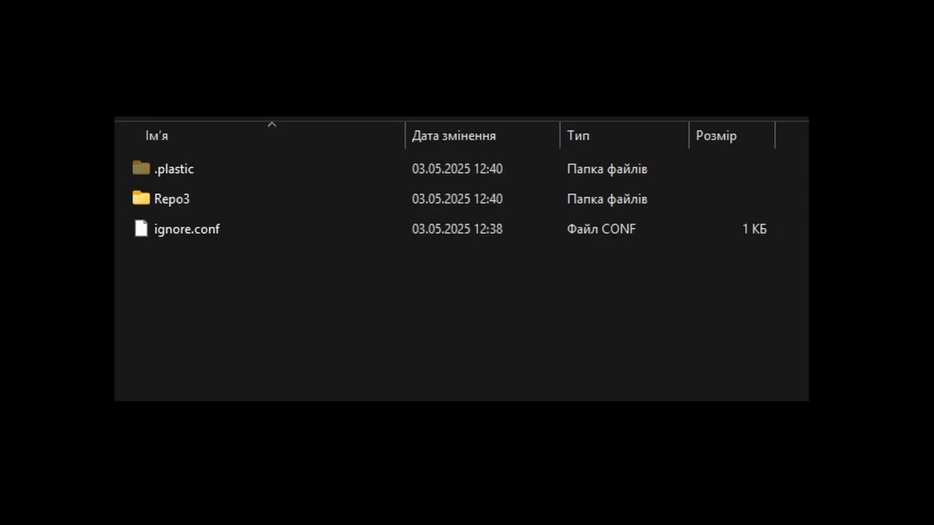
pyautogui.rightClick(173, 198)
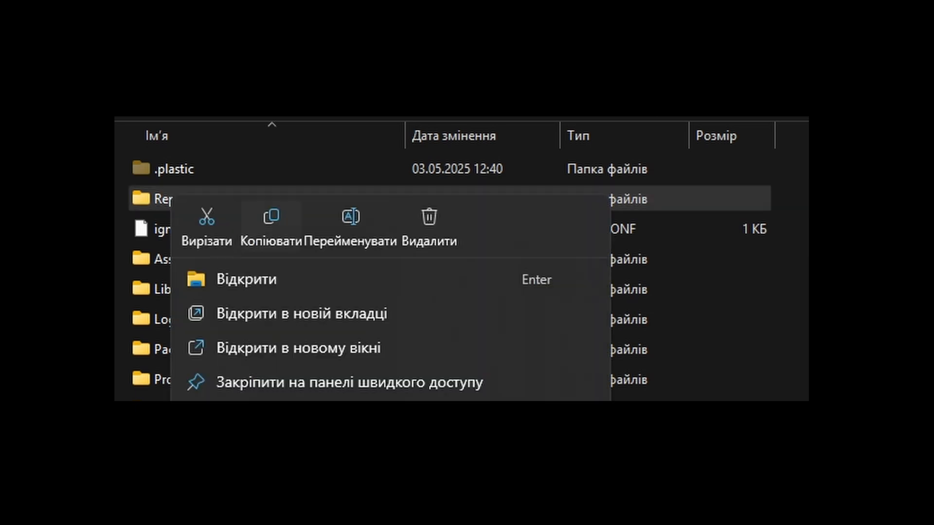